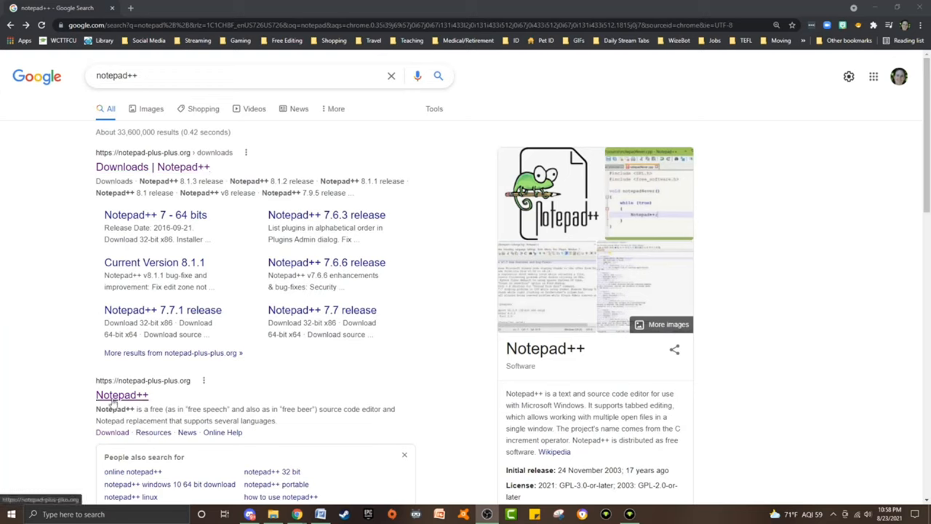
Step: Open the notepad-plus-plus.org result from the Google search for Notepad++
left_click(122, 395)
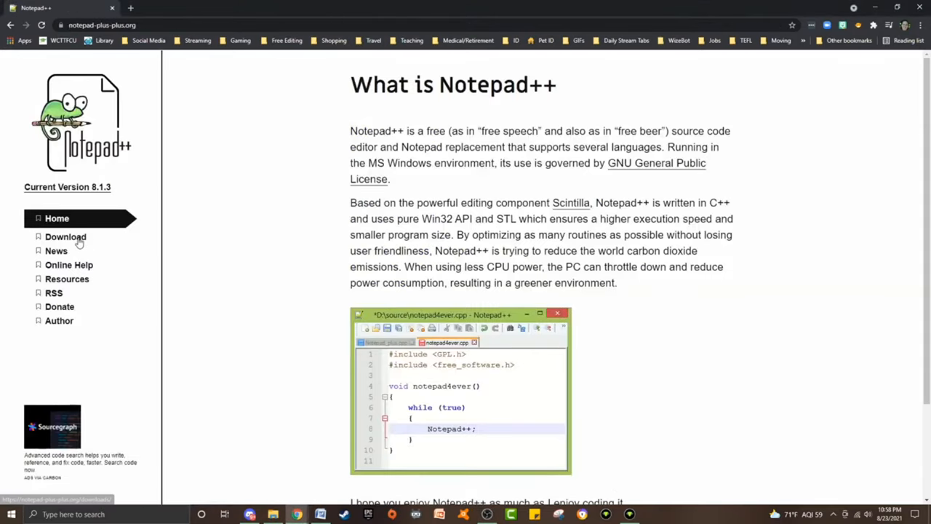
Step: Go to the Notepad++ Downloads page through the Download link in the sidebar
left_click(64, 237)
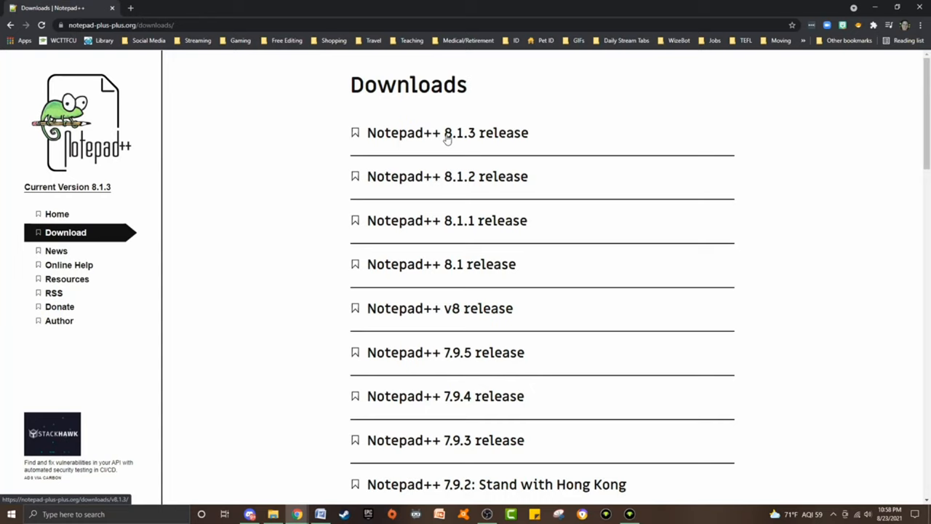
mouse_move(320, 514)
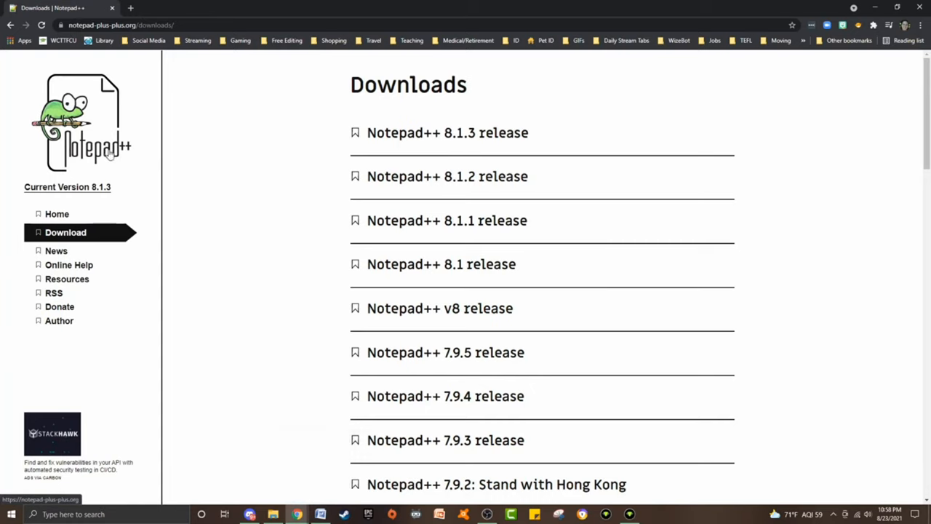
mouse_move(108, 151)
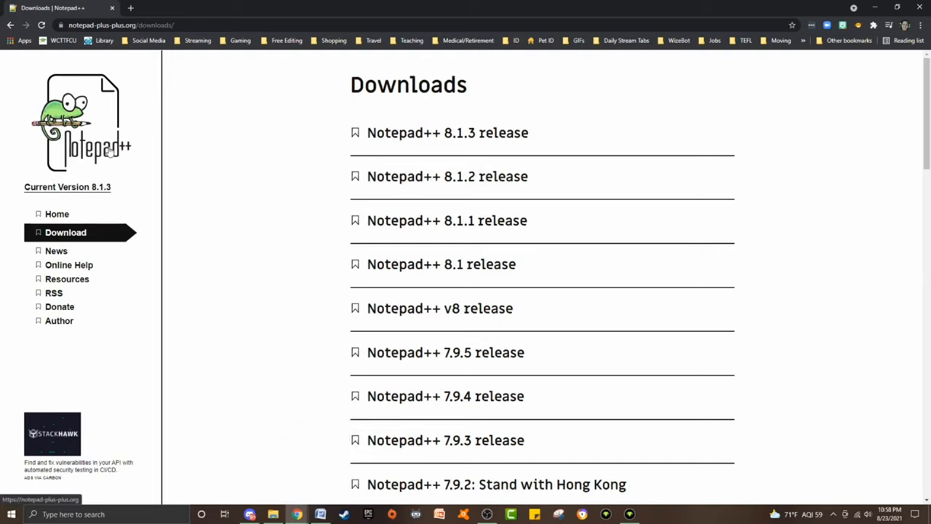
mouse_move(110, 141)
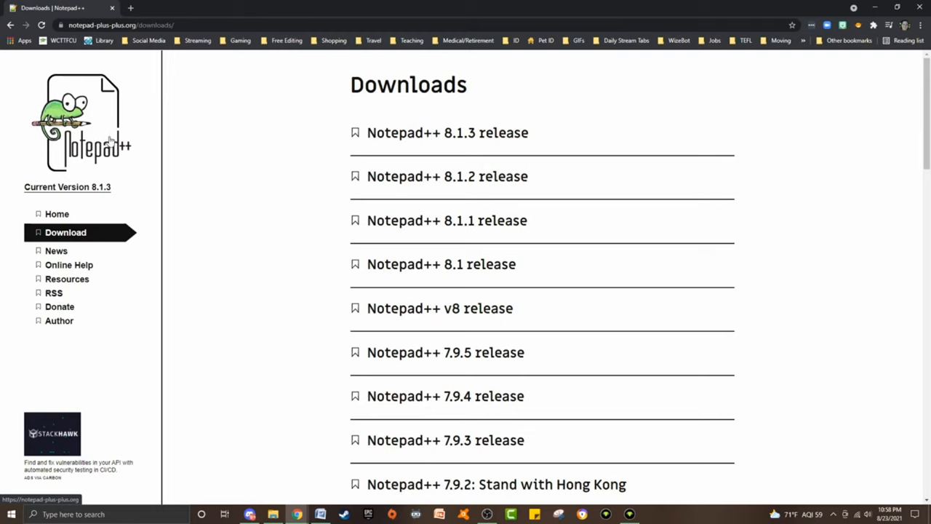